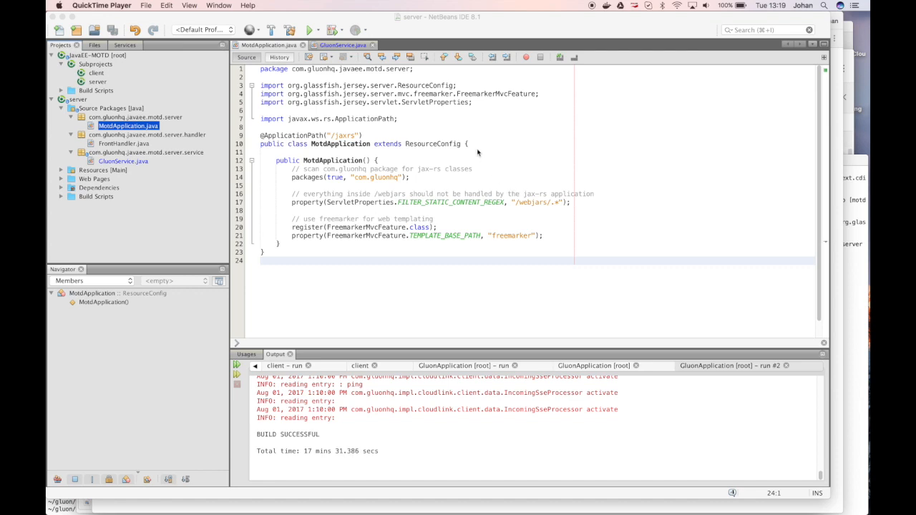
mouse_move(478, 151)
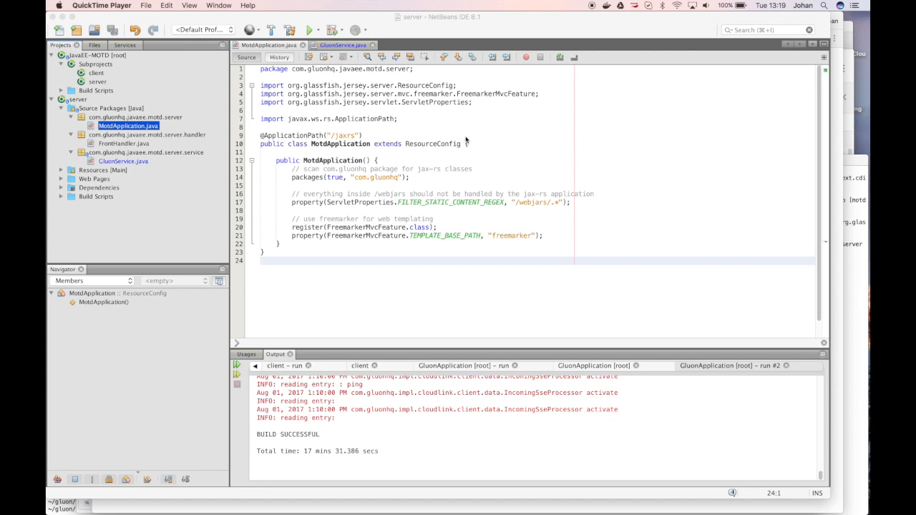
mouse_move(480, 121)
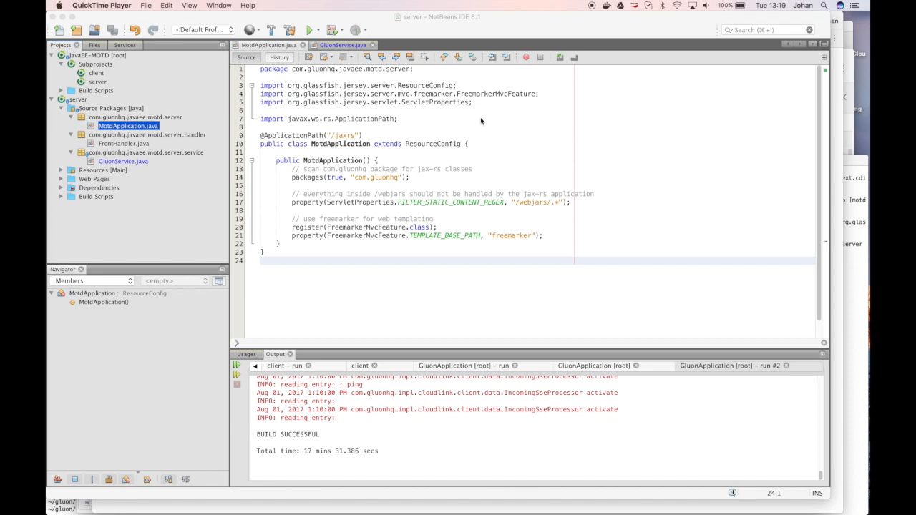
mouse_move(389, 209)
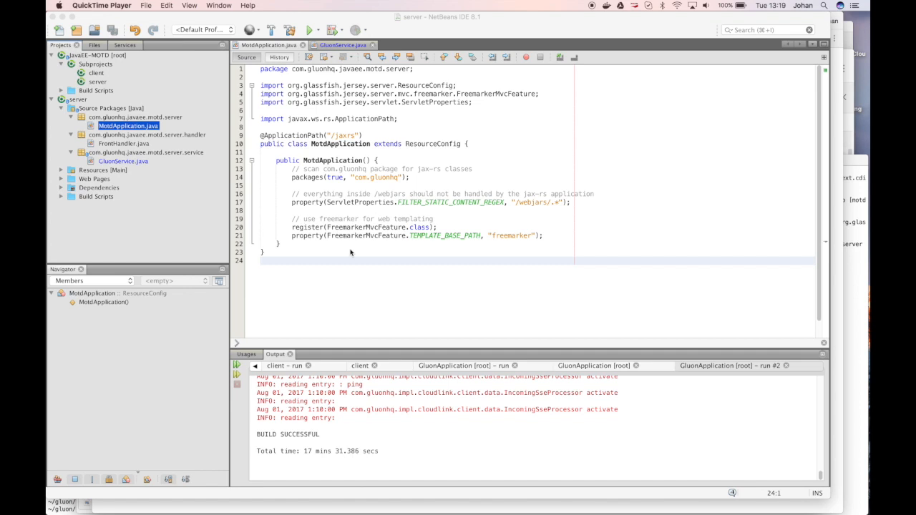
mouse_move(309, 141)
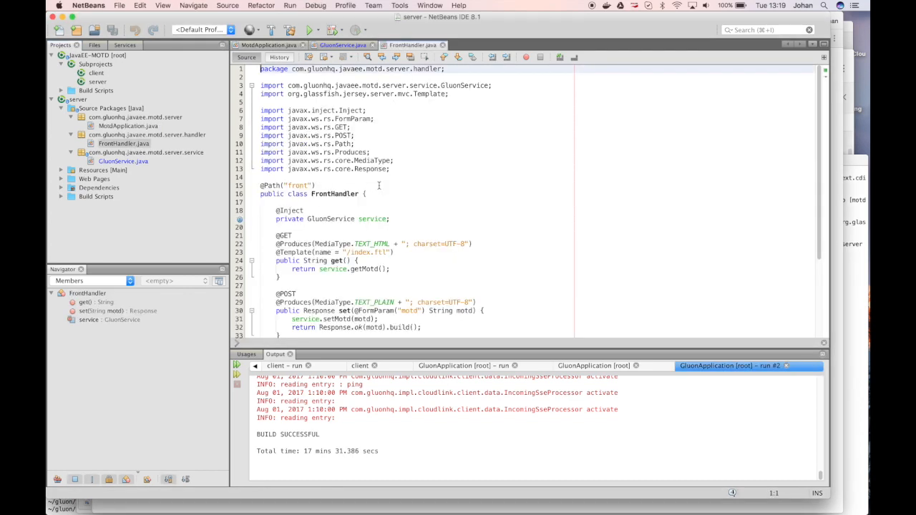
Scroll through the server source to review the FrontHandler handler methods.
scroll(down, 3)
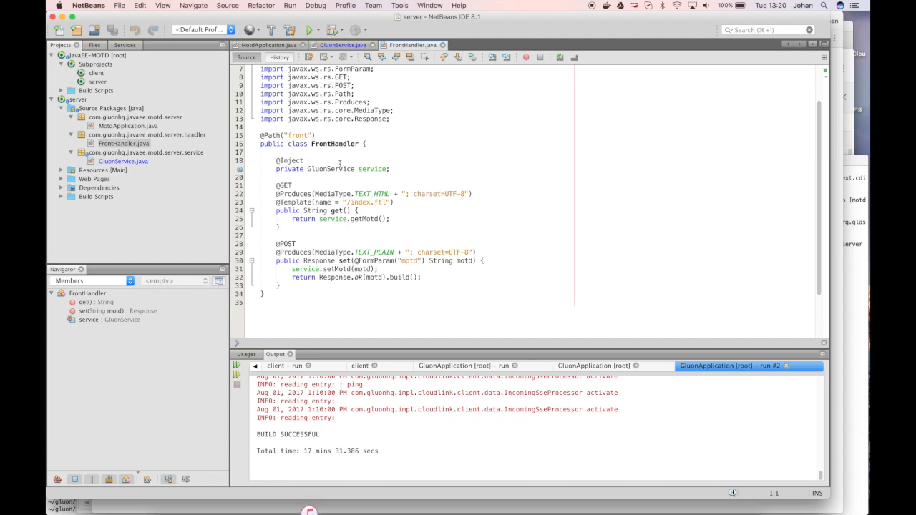
mouse_move(330, 169)
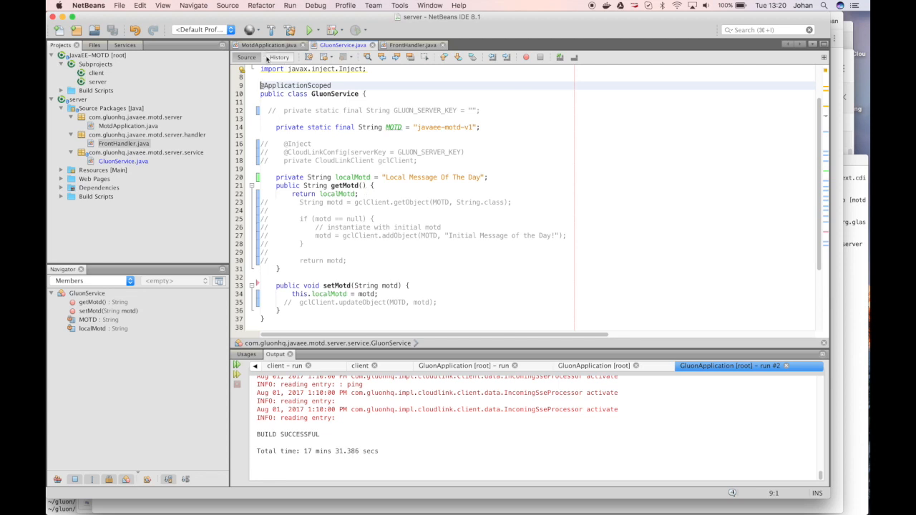
mouse_move(307, 69)
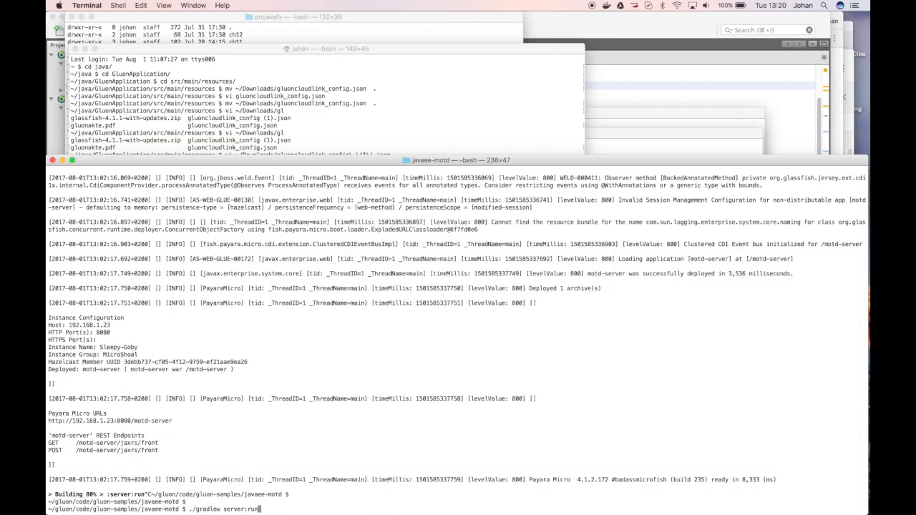
Run the Gradle server:run task to start motd-server on Payara Micro.
key(enter)
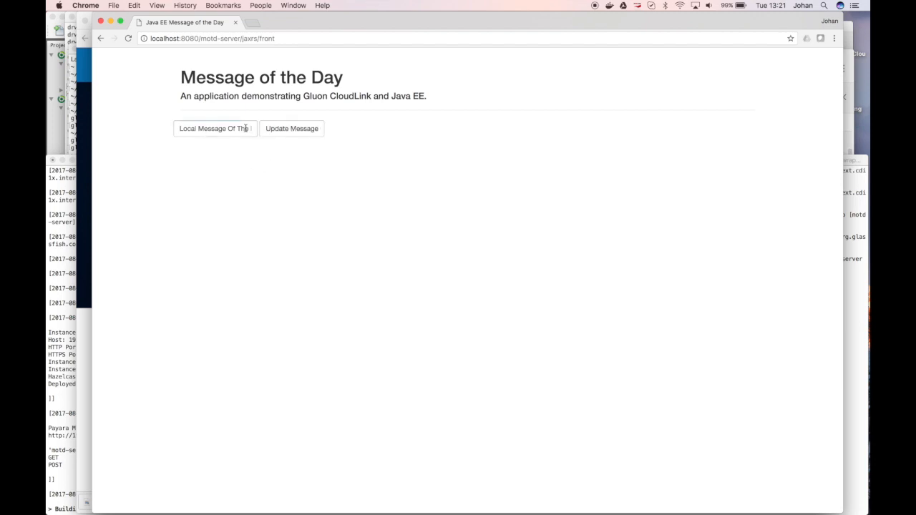
Enter 'hello' on the way to the Gluon sign-in page in a new tab.
text(hello)
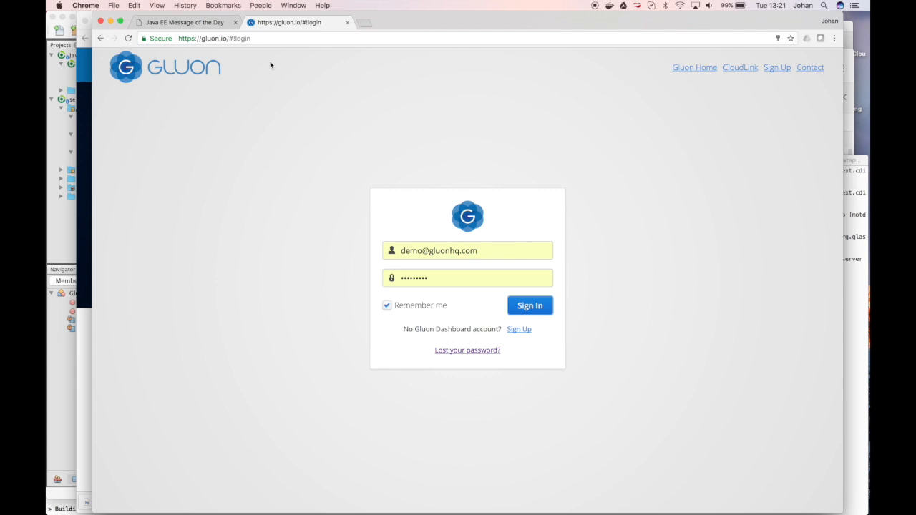
mouse_move(414, 267)
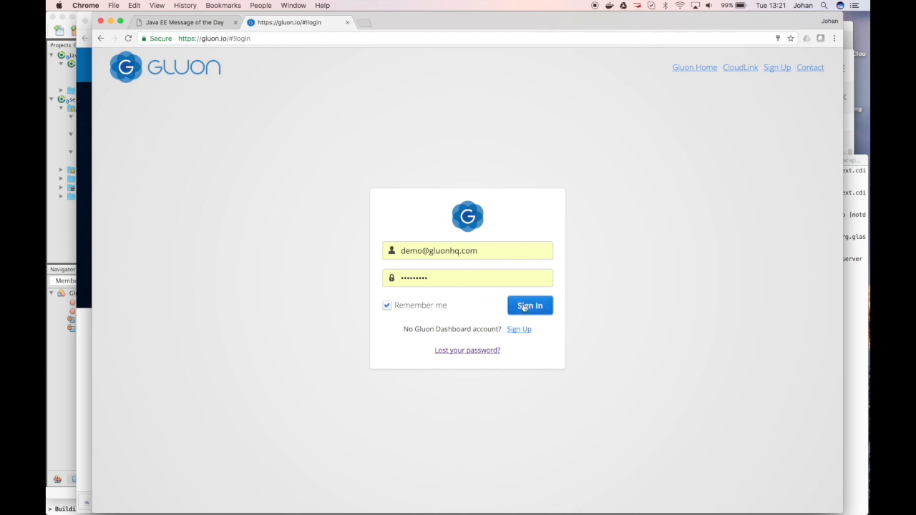
Sign in to the Gluon Dashboard and show the application's Server credentials.
click(530, 306)
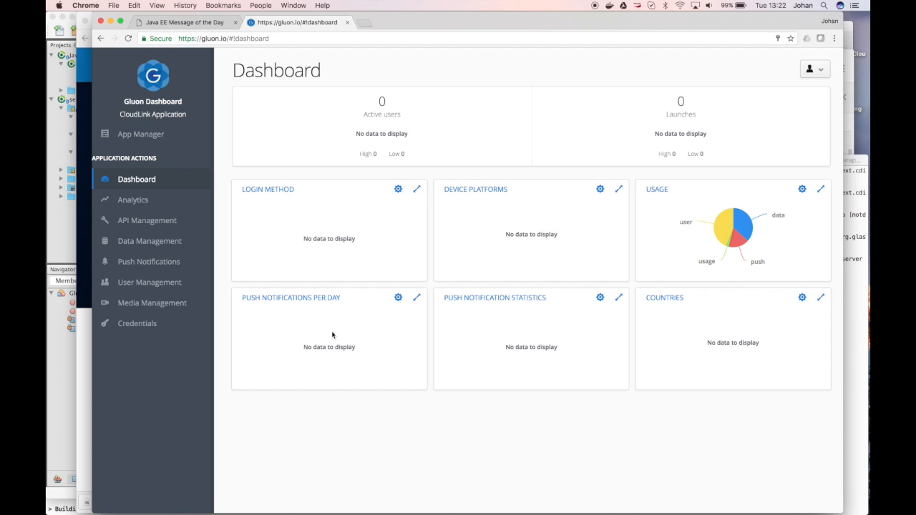
click(137, 323)
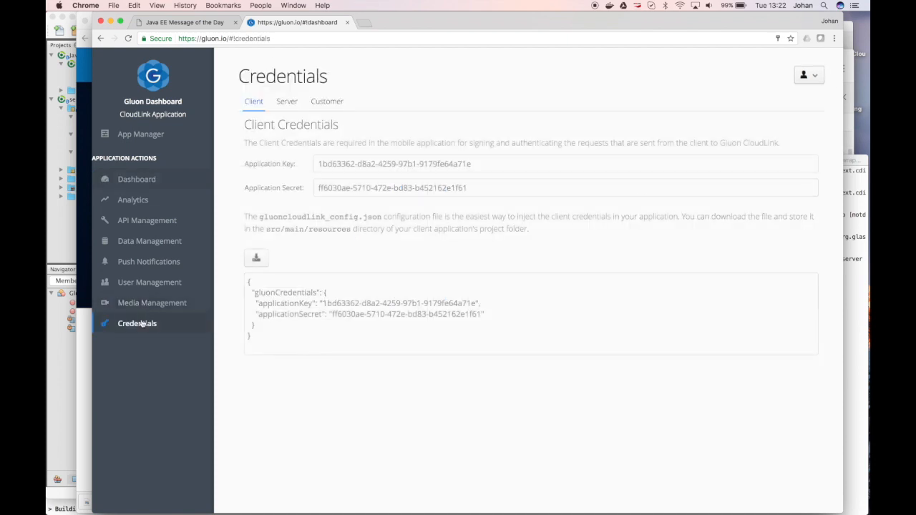
click(286, 100)
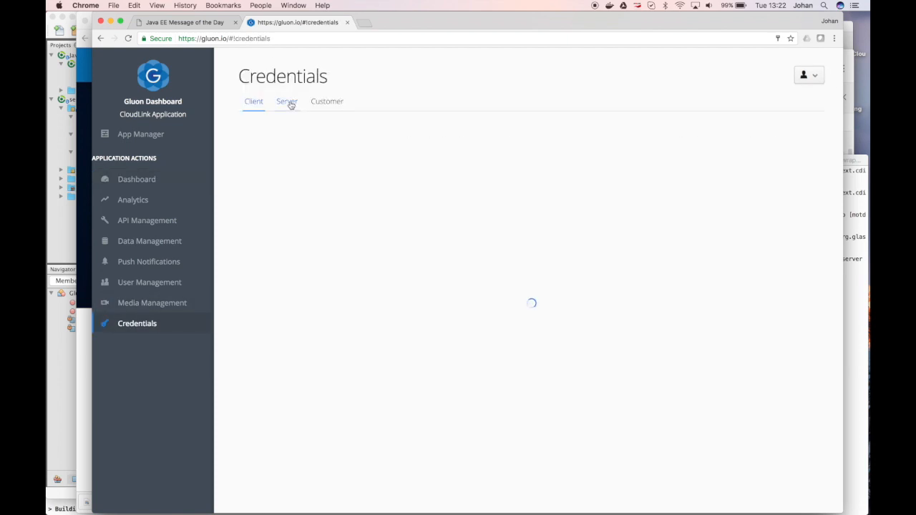
click(287, 100)
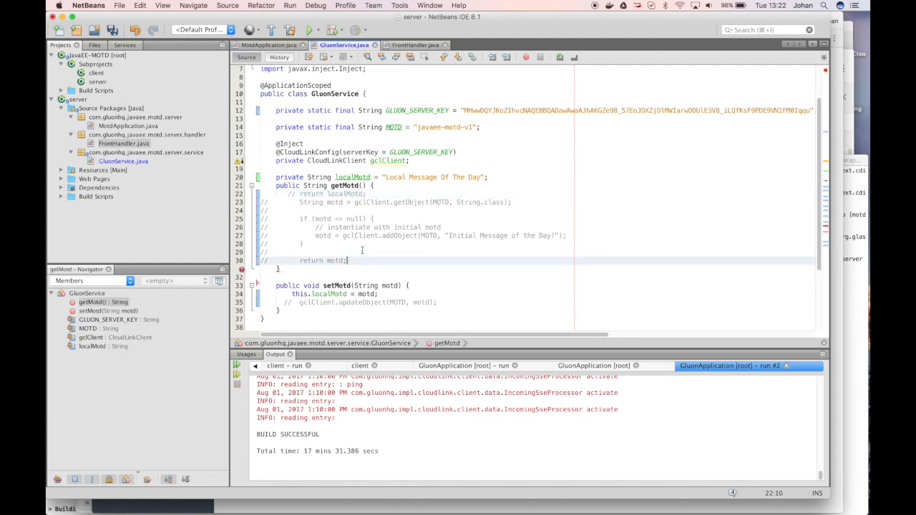
Select the remaining CloudLink code block in GluonService for uncommenting.
drag(301, 193, 349, 260)
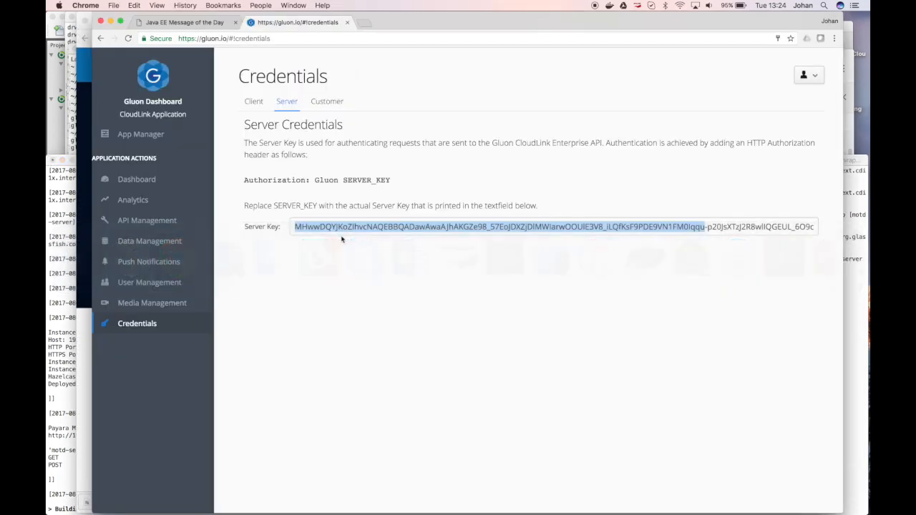
Reload the Message of the Day page and update the message to 'Hello from the server'.
click(184, 23)
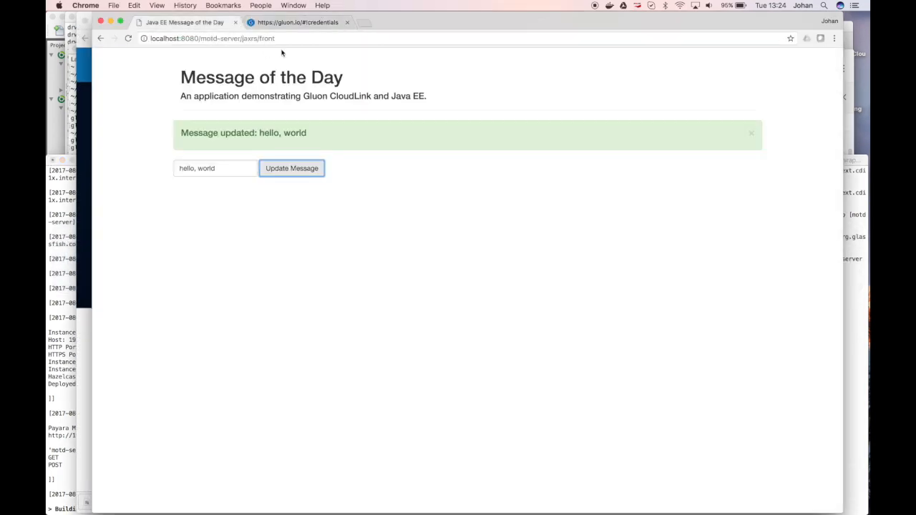
click(750, 133)
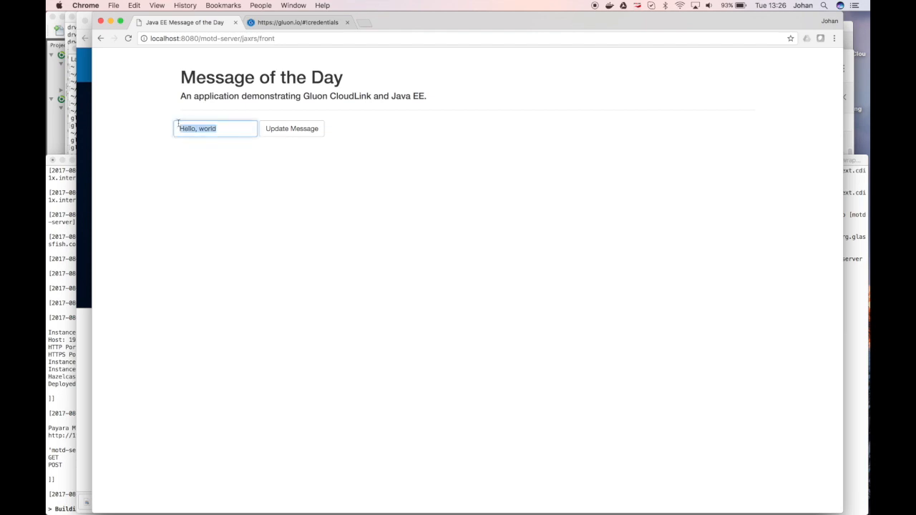
text(H)
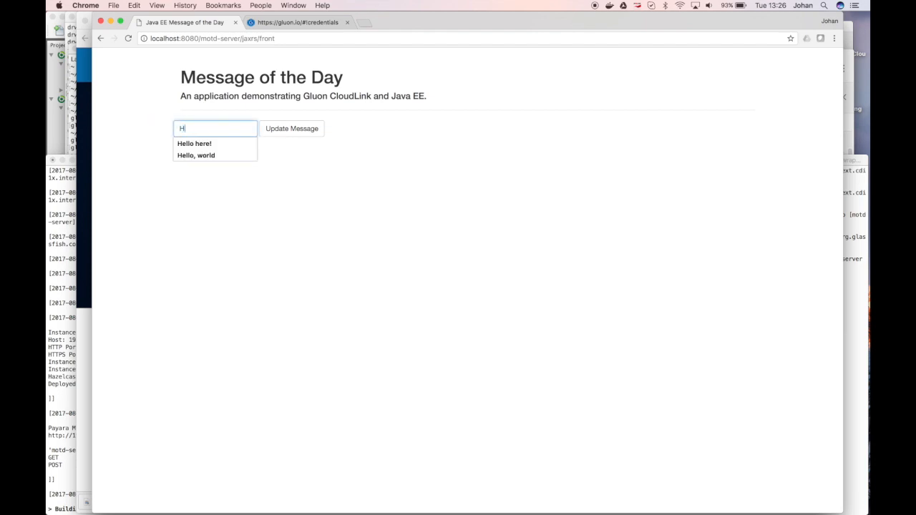
text(ello from the server)
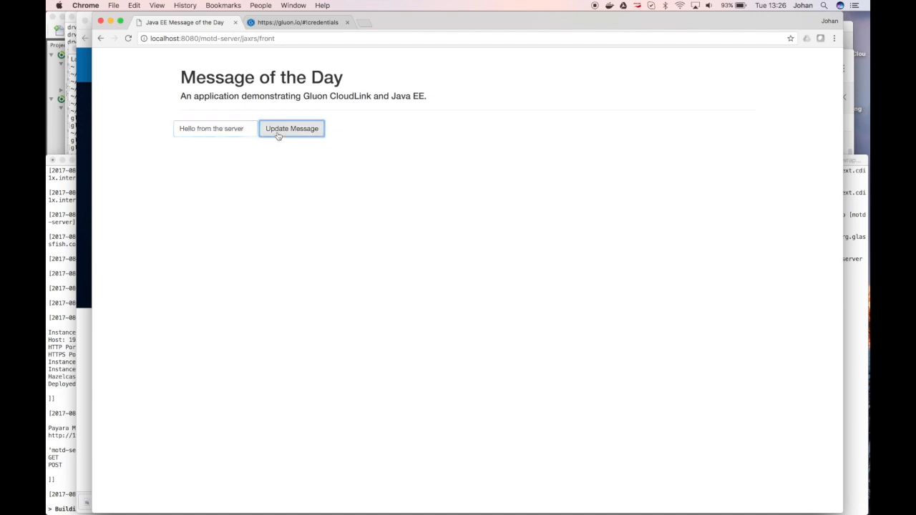
click(292, 129)
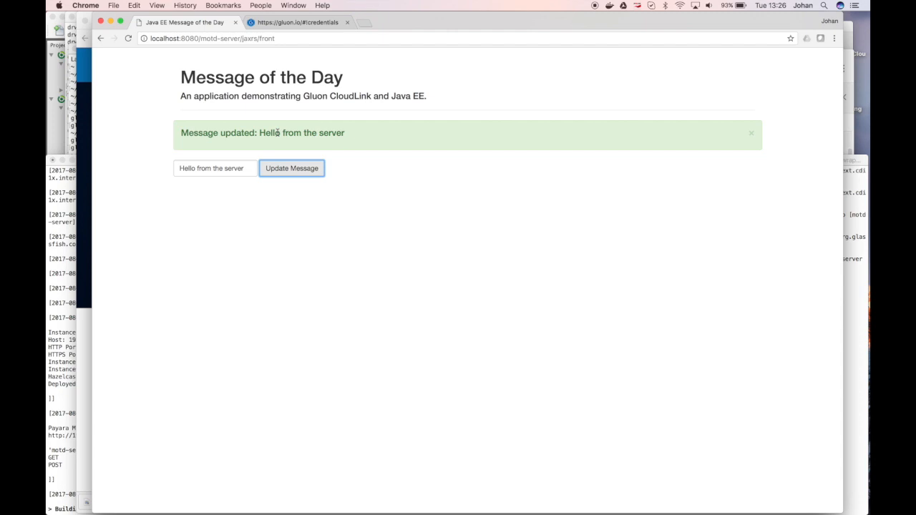
mouse_move(278, 134)
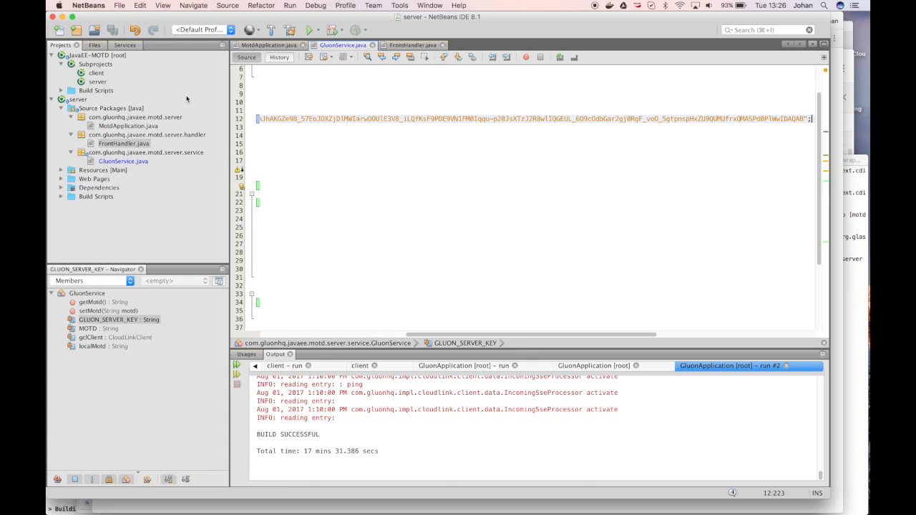
mouse_move(140, 40)
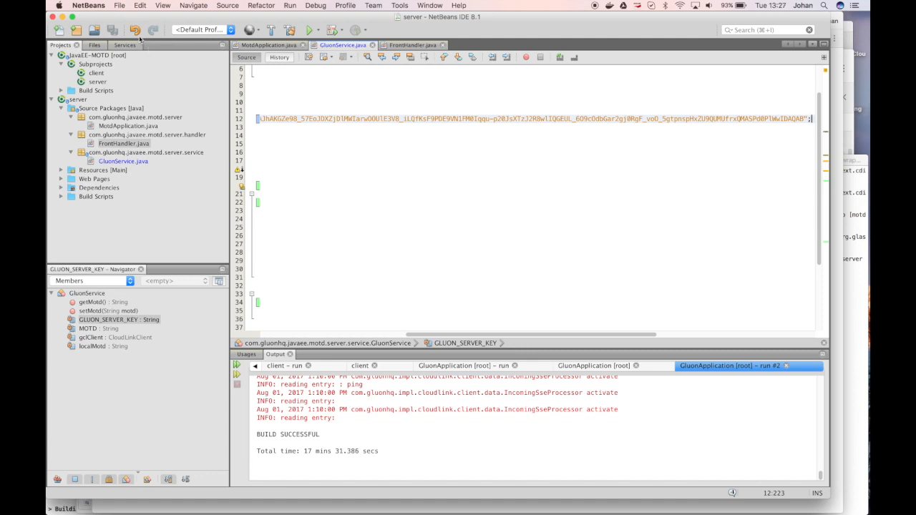
Create a new Gluon Mobile single view project named GluonJavaEEApplication.
click(119, 6)
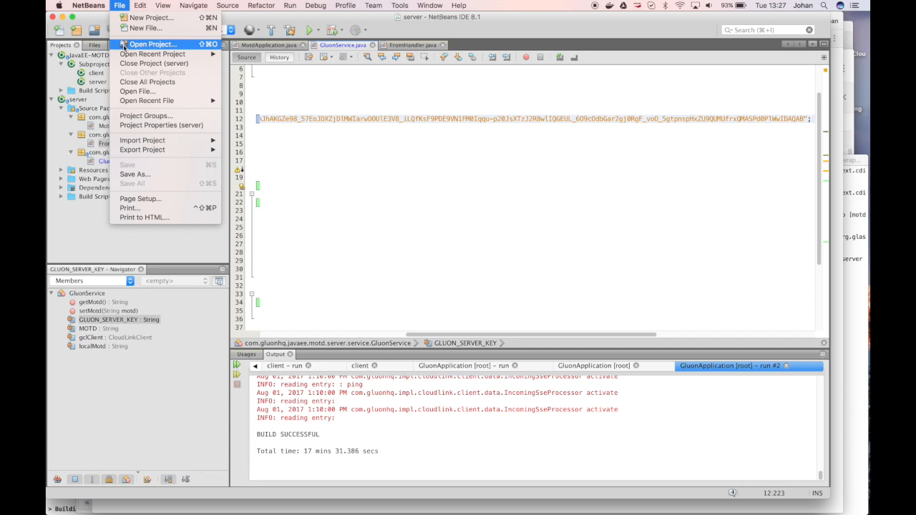
click(152, 17)
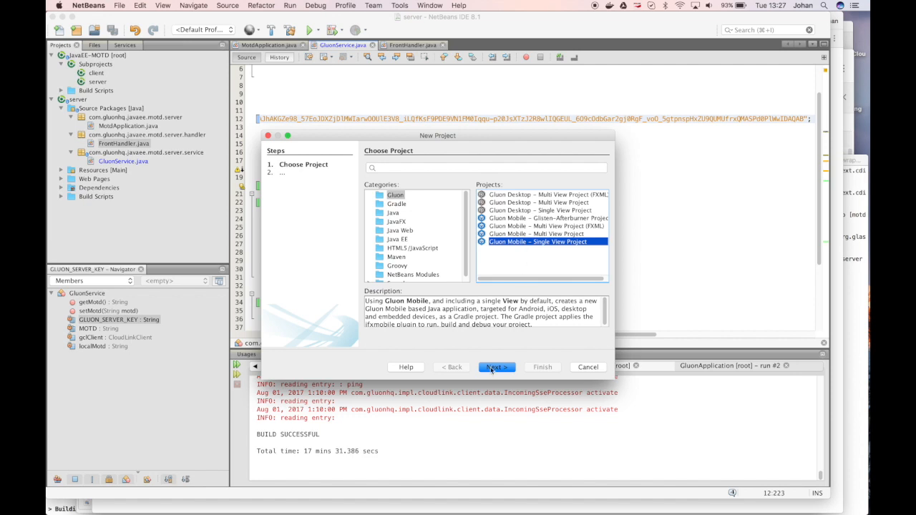
click(496, 366)
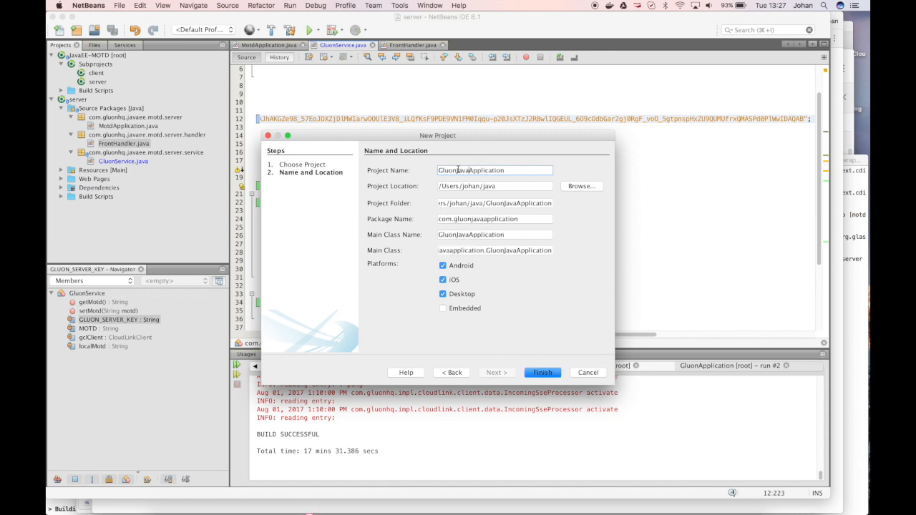
click(542, 372)
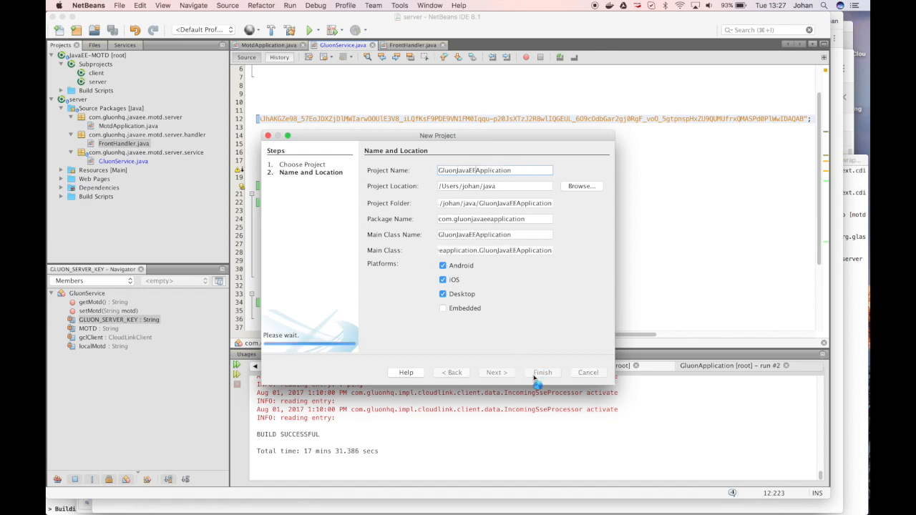
click(542, 372)
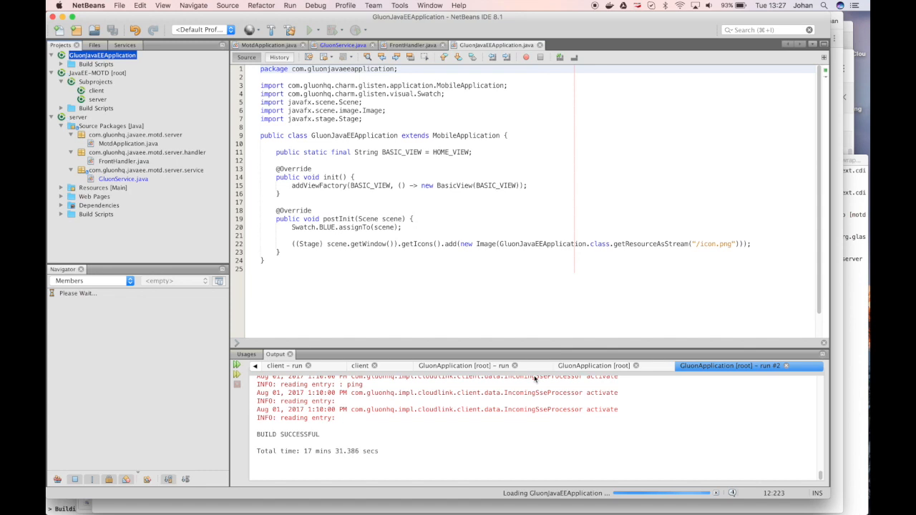
Expand the new project and bring up its list of build tasks.
click(103, 54)
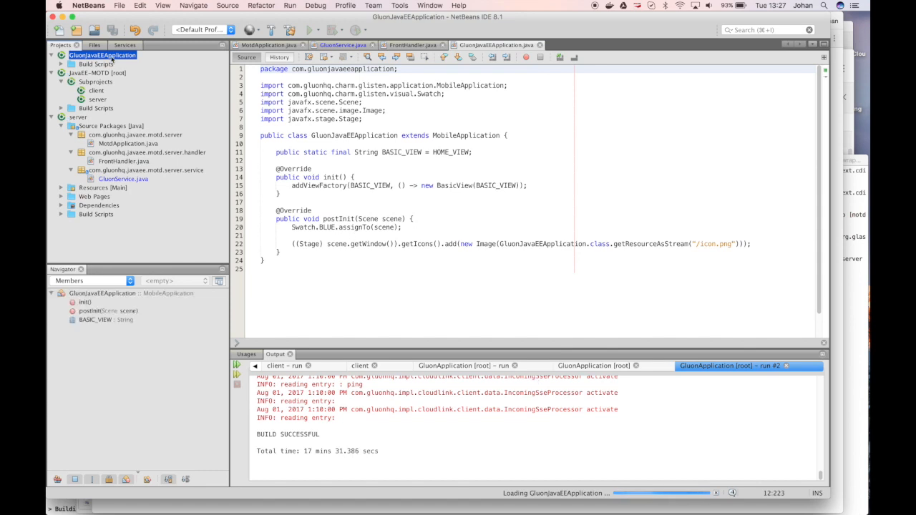
click(51, 54)
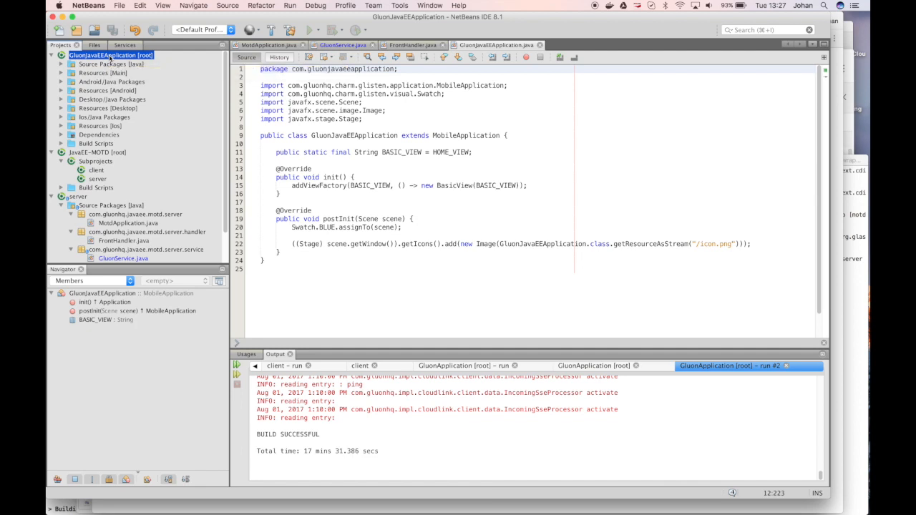
right_click(111, 55)
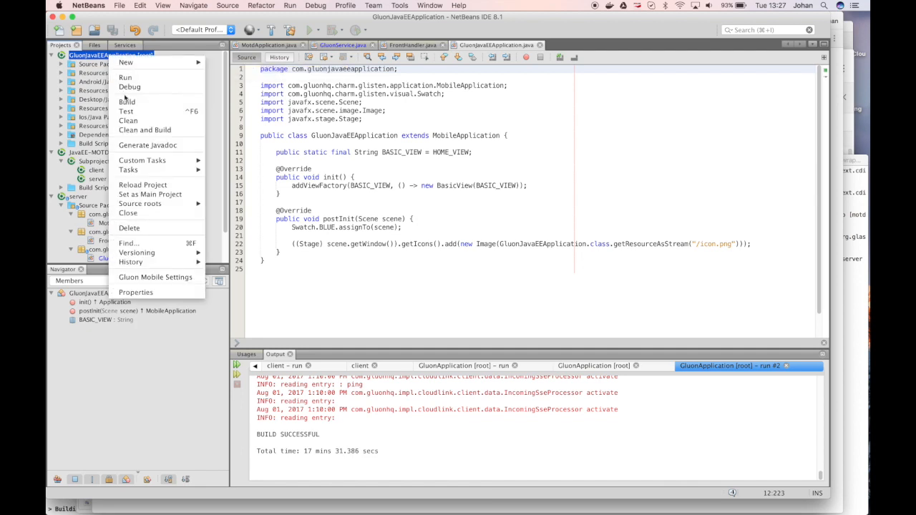
click(129, 168)
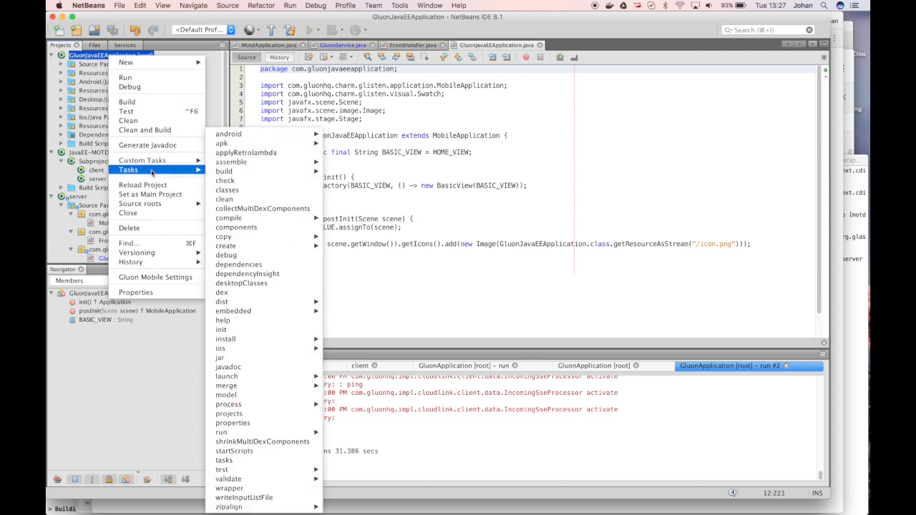
mouse_move(227, 375)
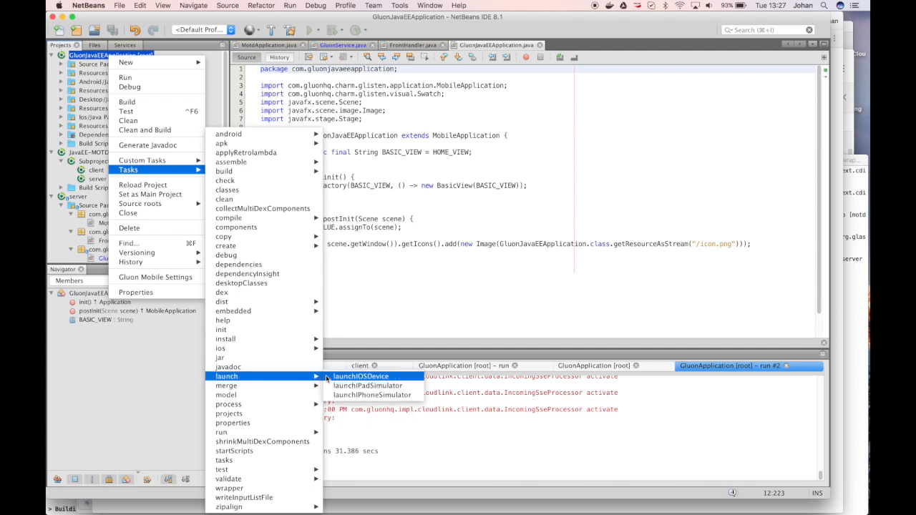
mouse_move(226, 246)
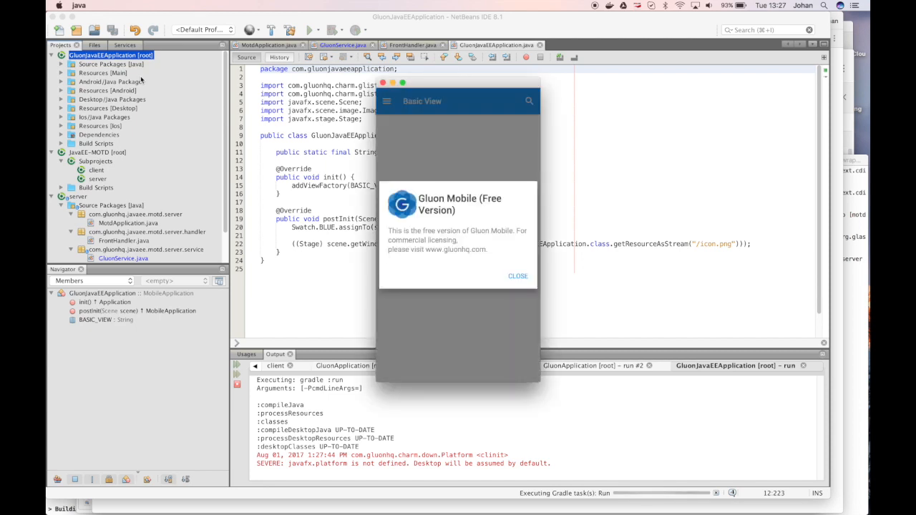
Dismiss the free version notice and change the greeting to 'Hello JavaFX Universe!'.
click(518, 276)
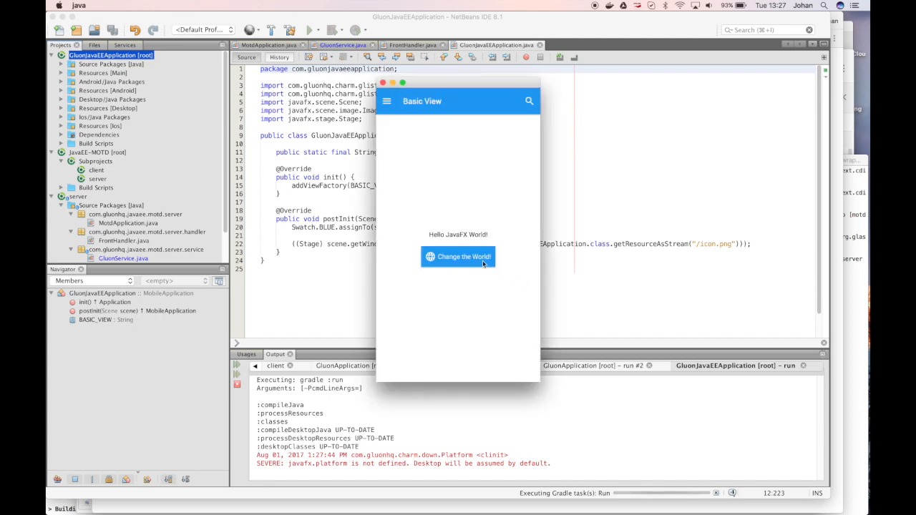
click(458, 258)
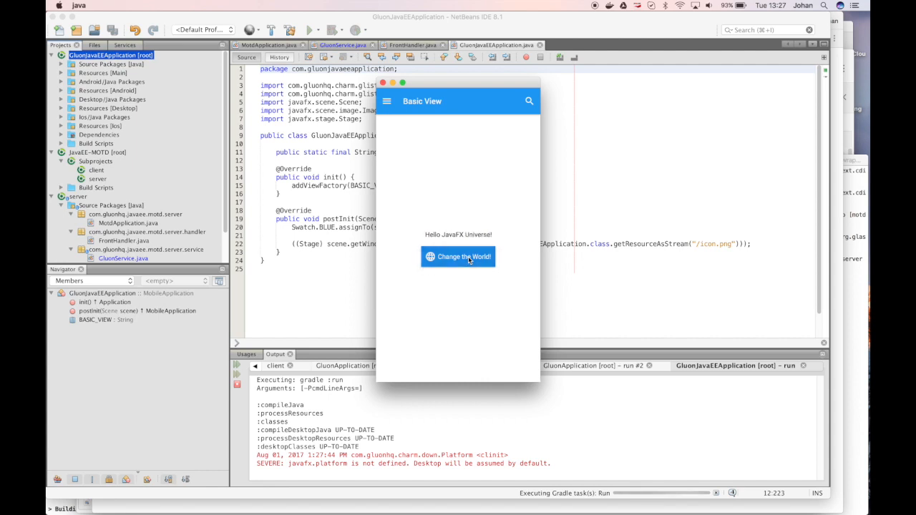
mouse_move(433, 190)
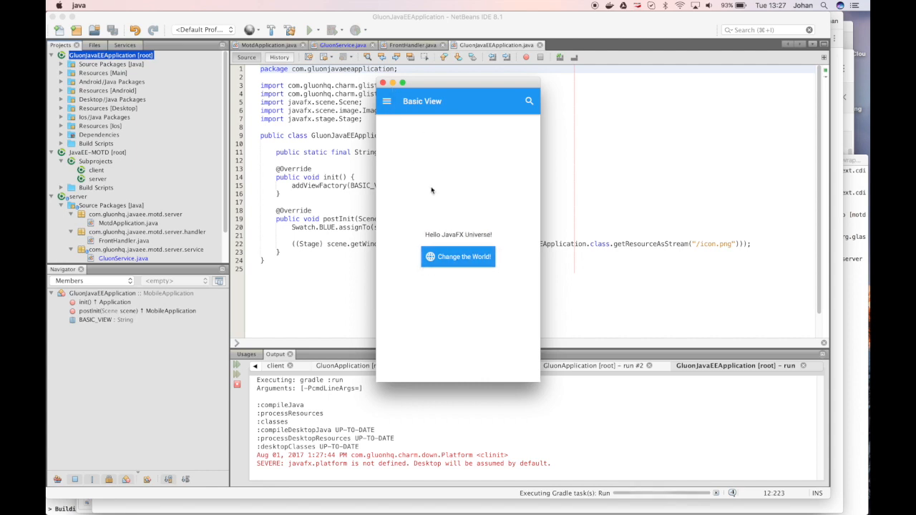
mouse_move(441, 241)
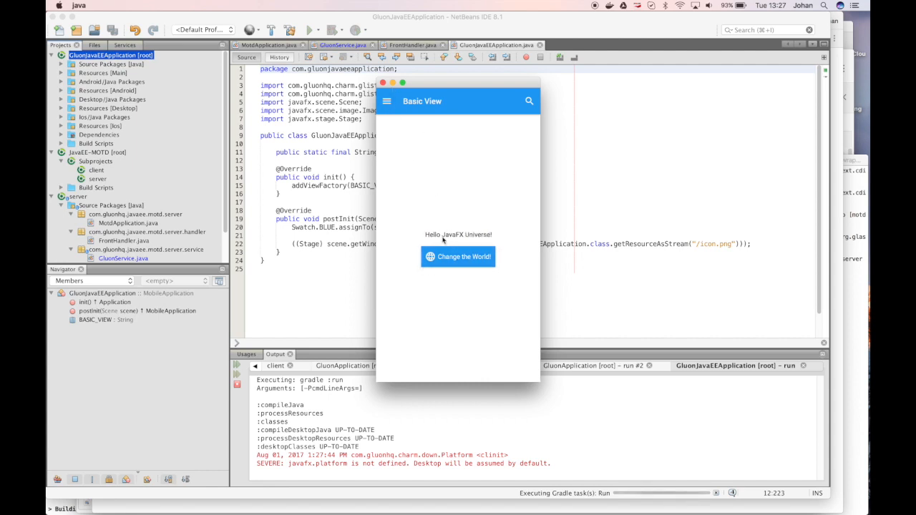
mouse_move(478, 241)
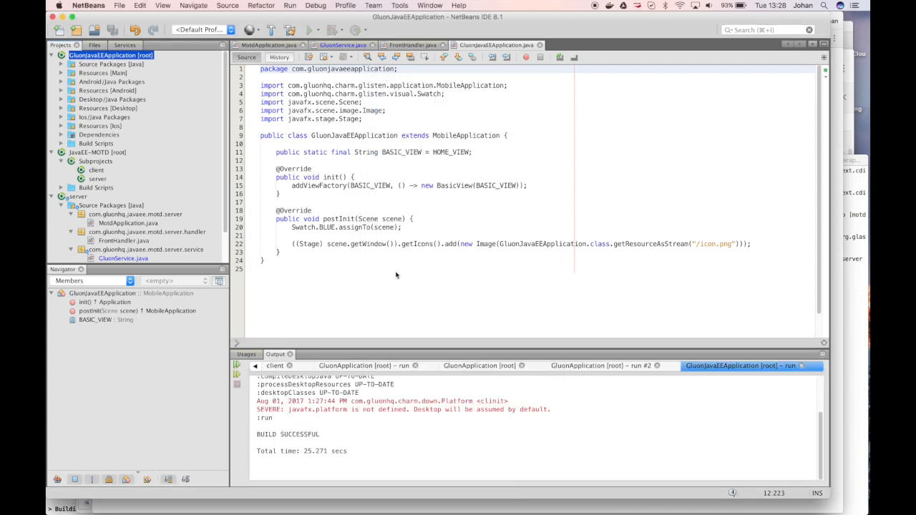
Open BasicView.java from the com.gluonhq.javaeeapplication package.
click(62, 63)
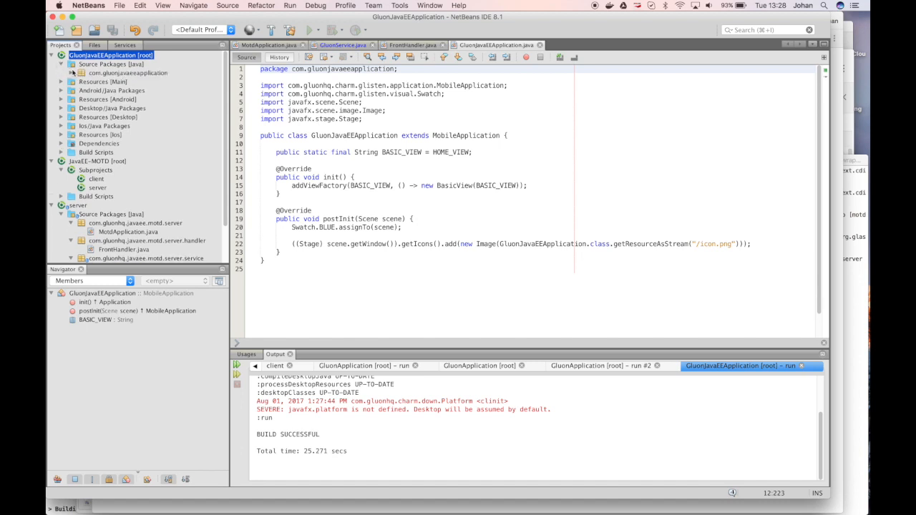
click(72, 72)
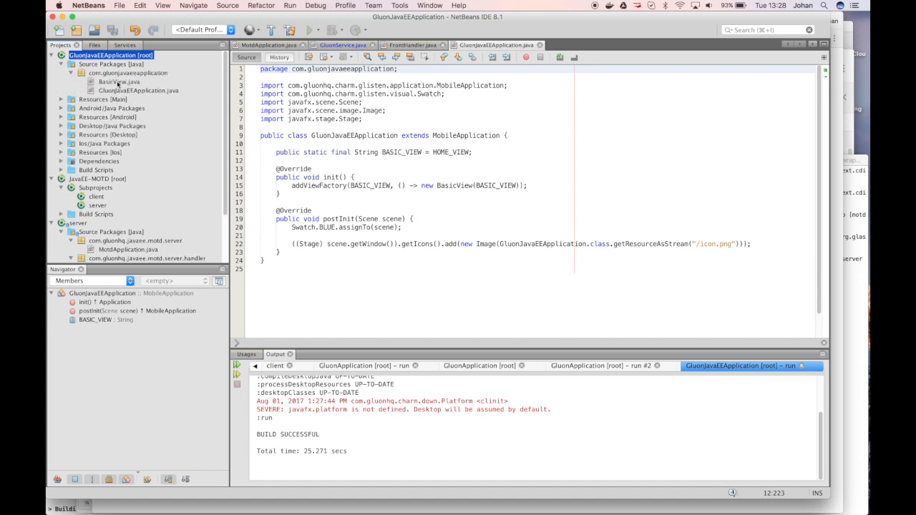
double_click(120, 81)
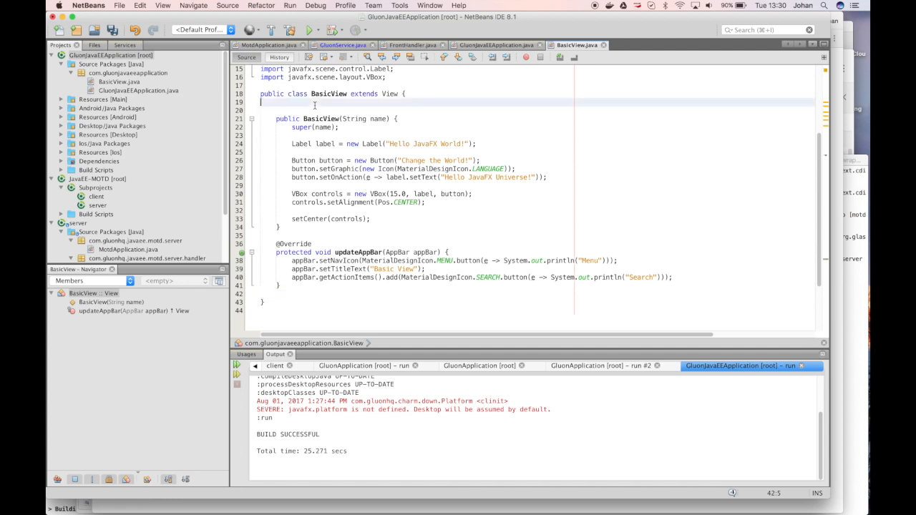
Make label a Label field and call retrieveData() in the BasicView constructor.
text(Label)
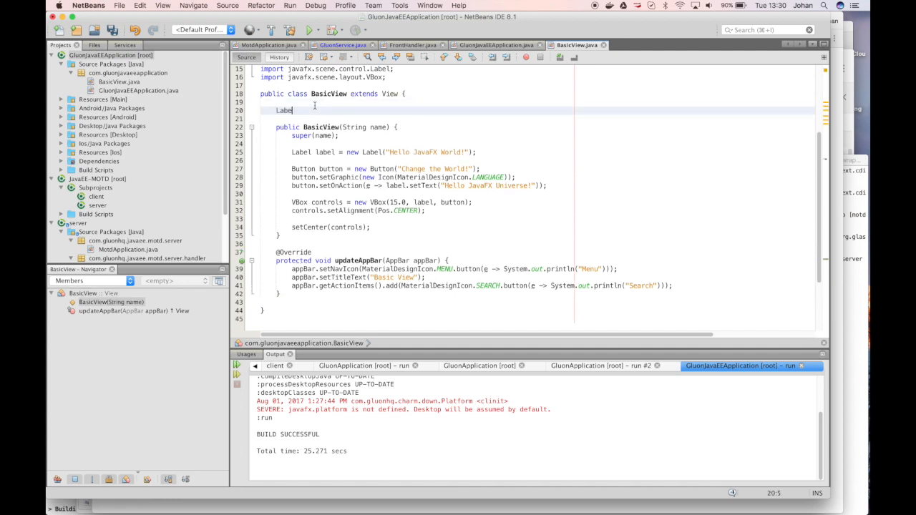
text(label;)
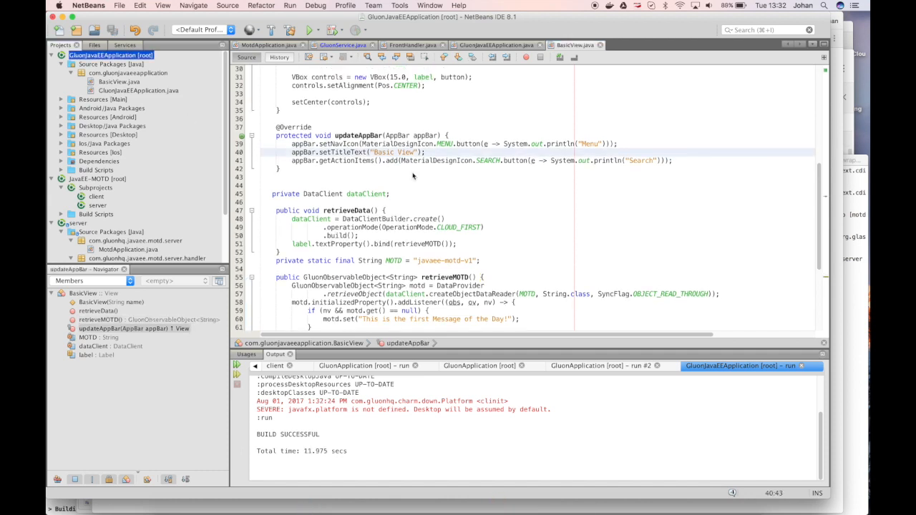
scroll(up, 3)
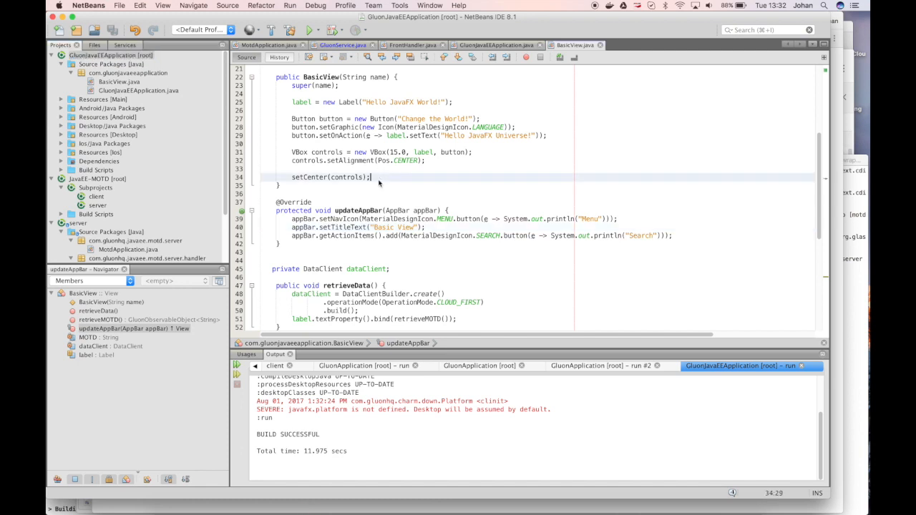
text(retrieve)
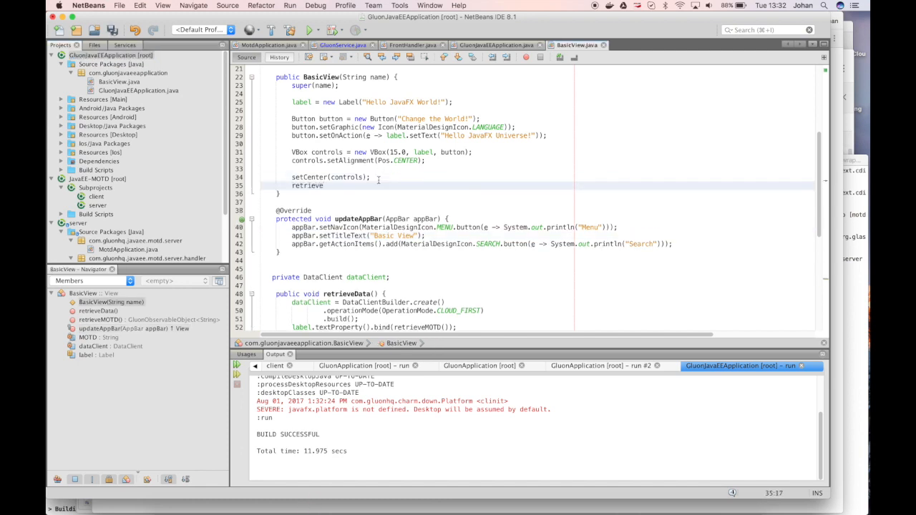
text(Data();)
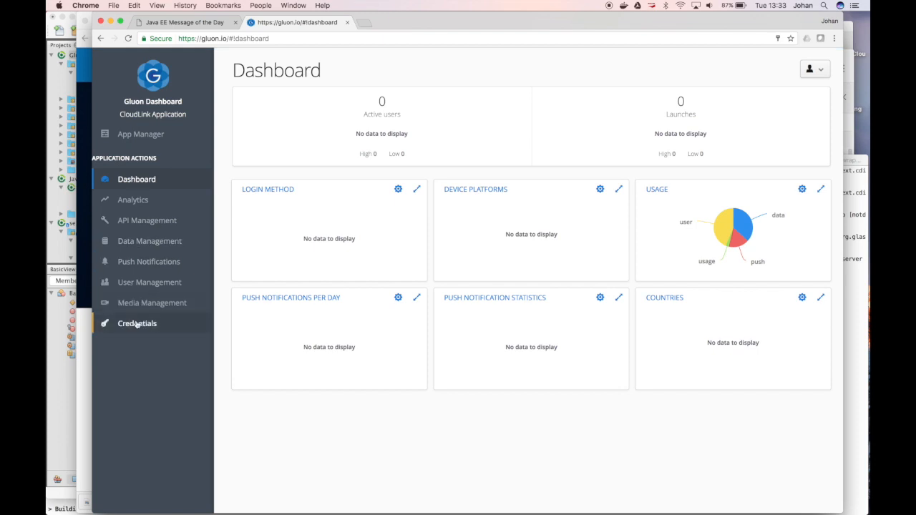
Download gluoncloudlink_config.json from the Client Credentials page of the CloudLink application.
click(138, 323)
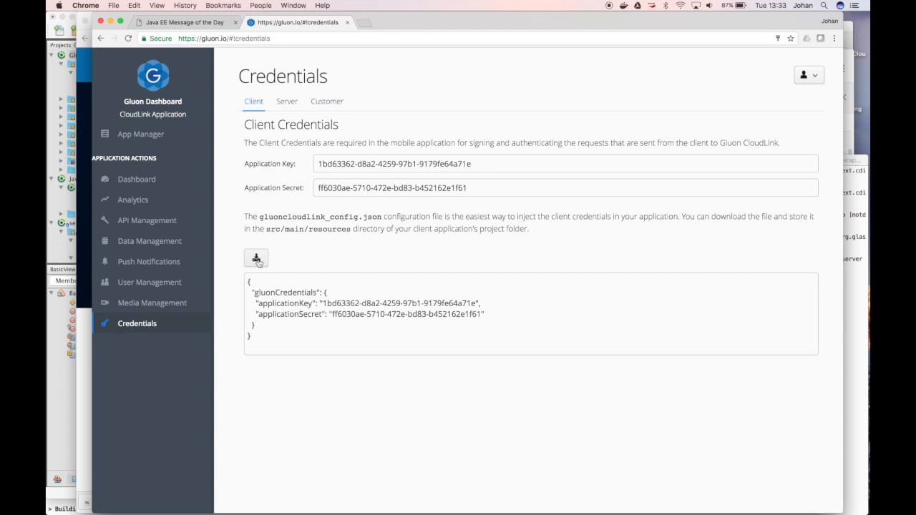
click(254, 258)
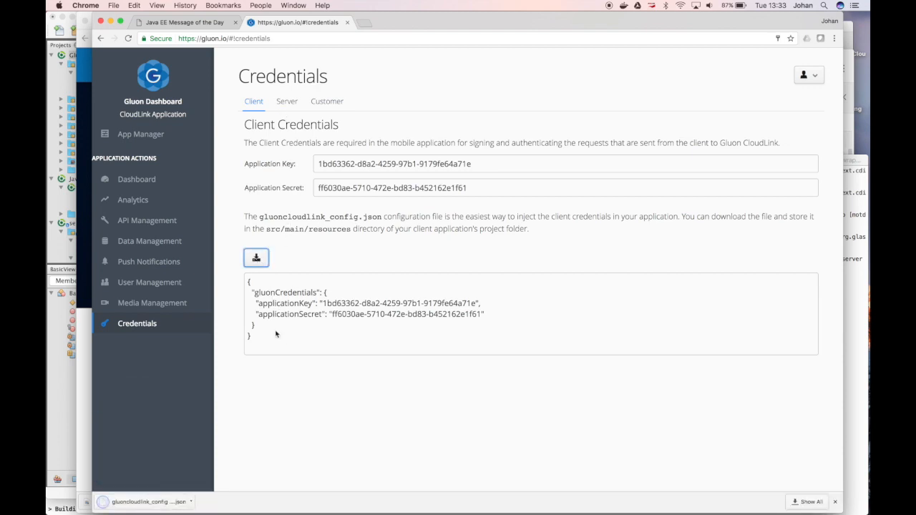
mouse_move(293, 307)
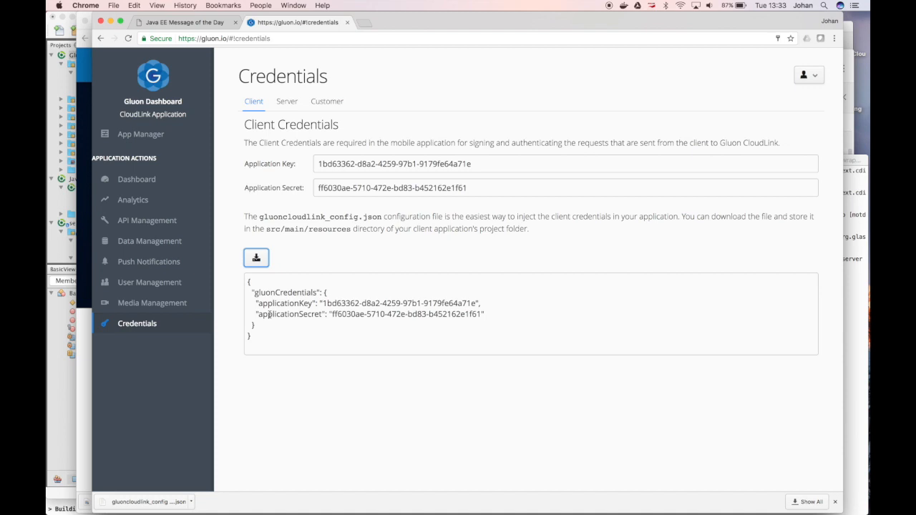
mouse_move(407, 226)
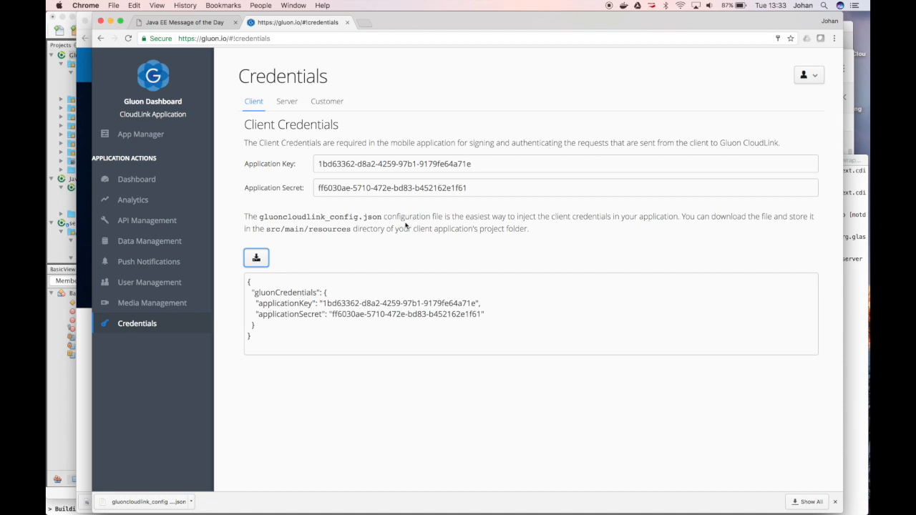
mouse_move(295, 229)
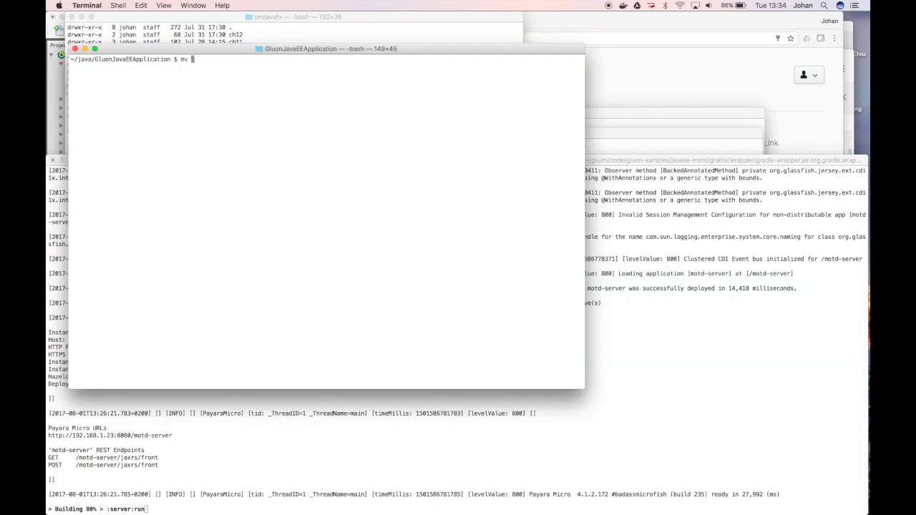
Move ~/Downloads/gluoncloudlink_config.json into the client project's src/main/resources folder.
text(~/Downloads/)
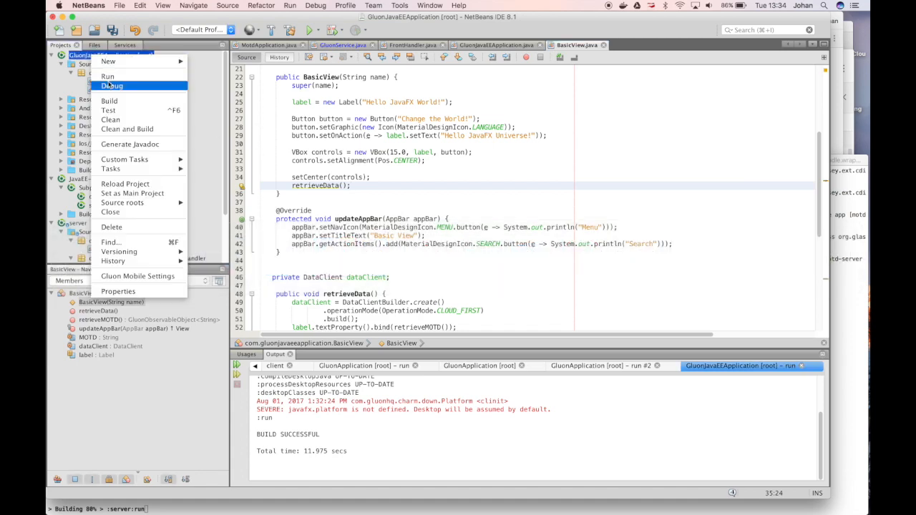
Run the client project and dismiss the Gluon Mobile free-version notice.
click(107, 76)
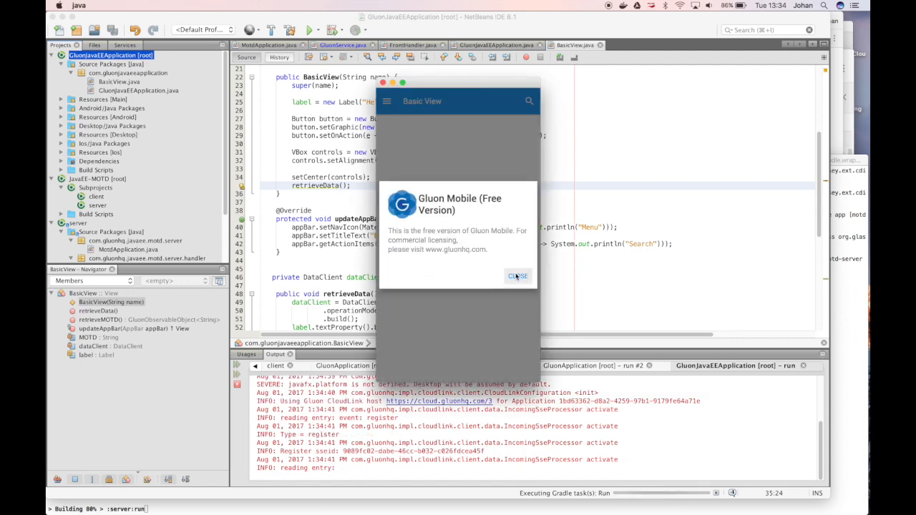
click(518, 276)
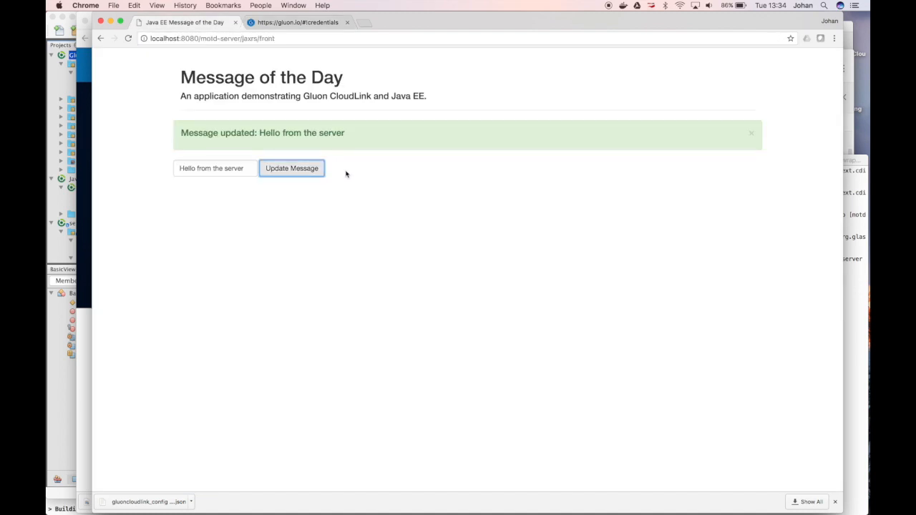
mouse_move(458, 514)
text(Java EE)
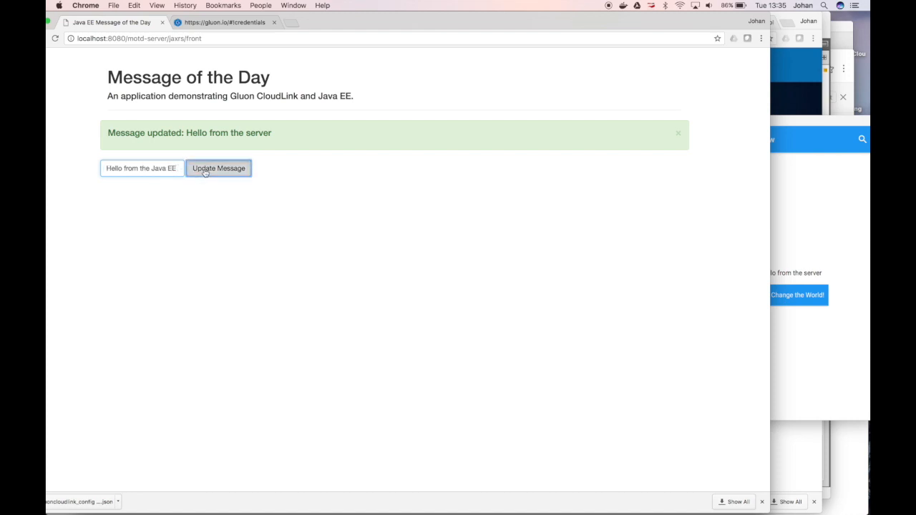
Publish 'Hello from the Java EE server' and bring the client window showing it into view.
click(217, 169)
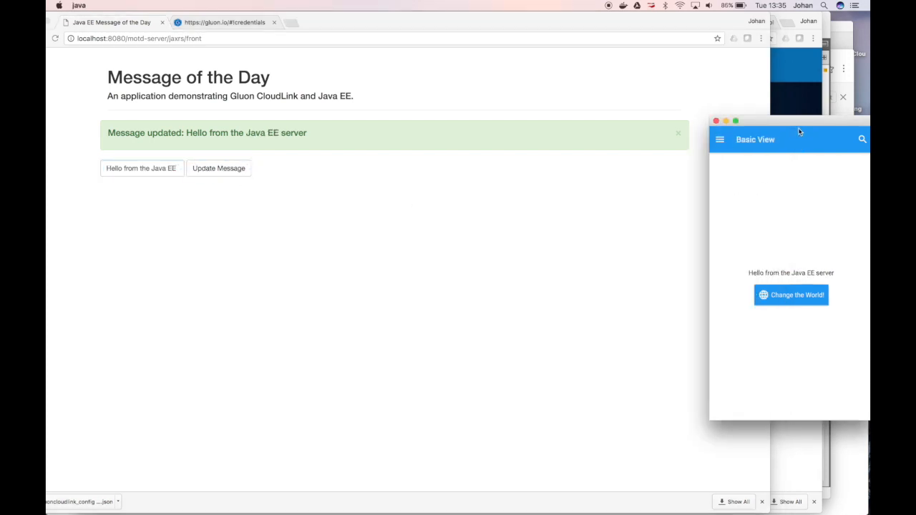
drag(790, 120, 601, 123)
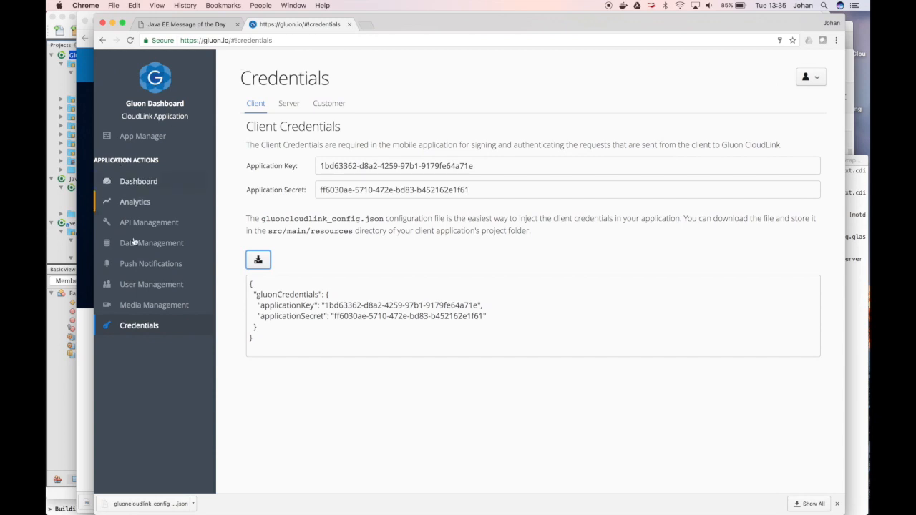
mouse_move(151, 243)
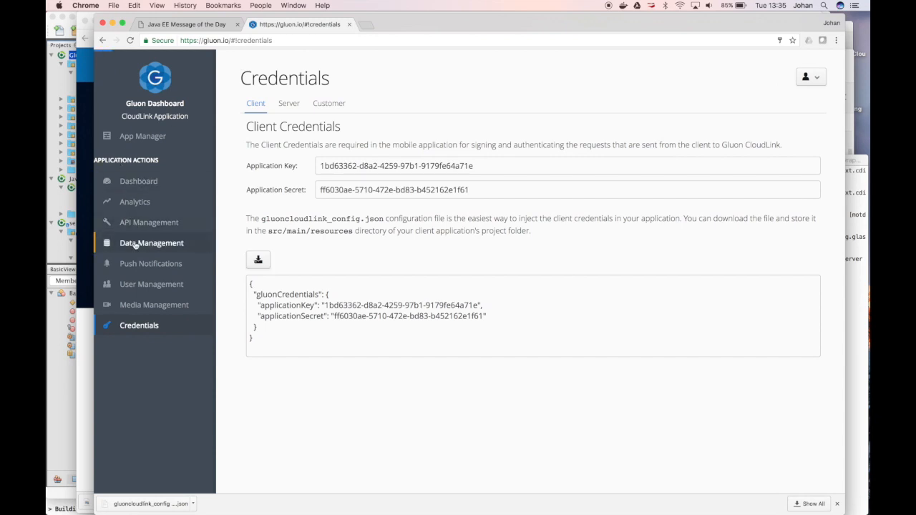
List the stored data objects under Data Management, including the javaee-motd entry.
click(152, 243)
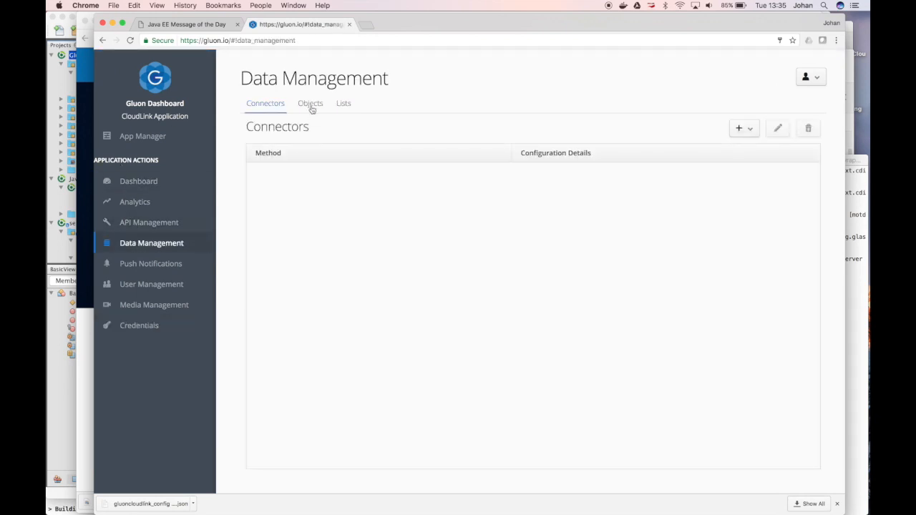
click(310, 103)
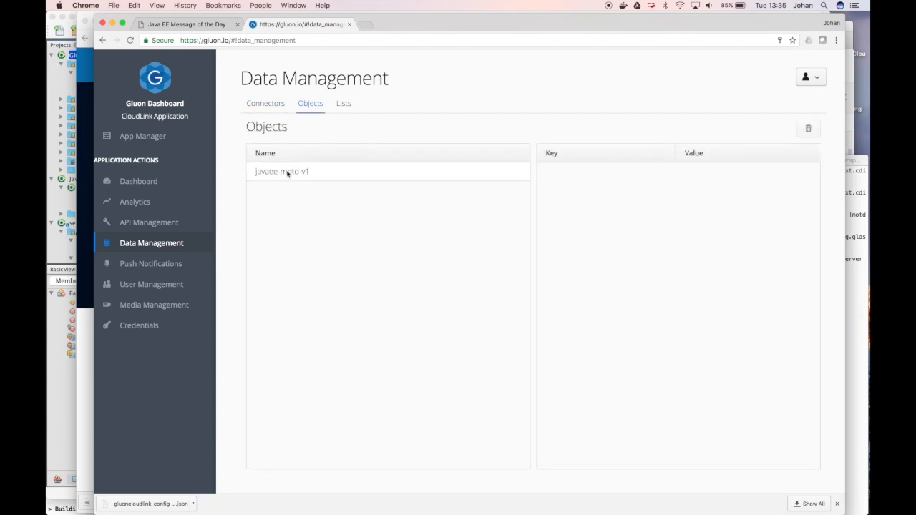